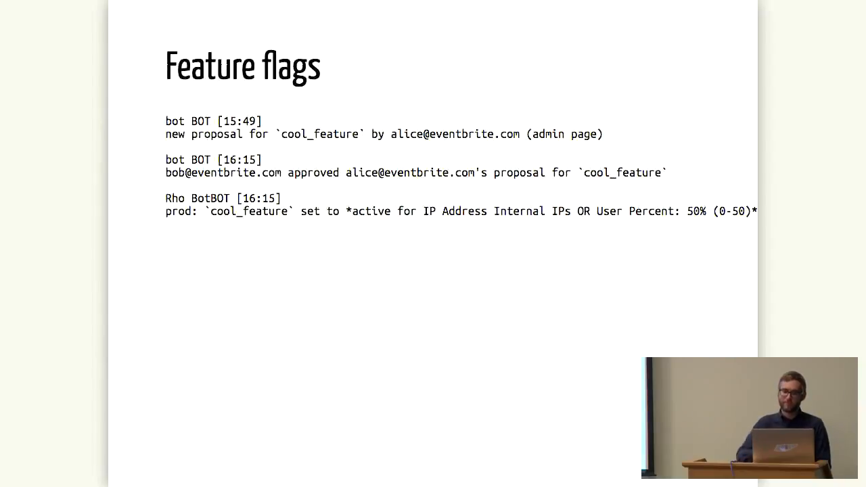
pyautogui.press('Right')
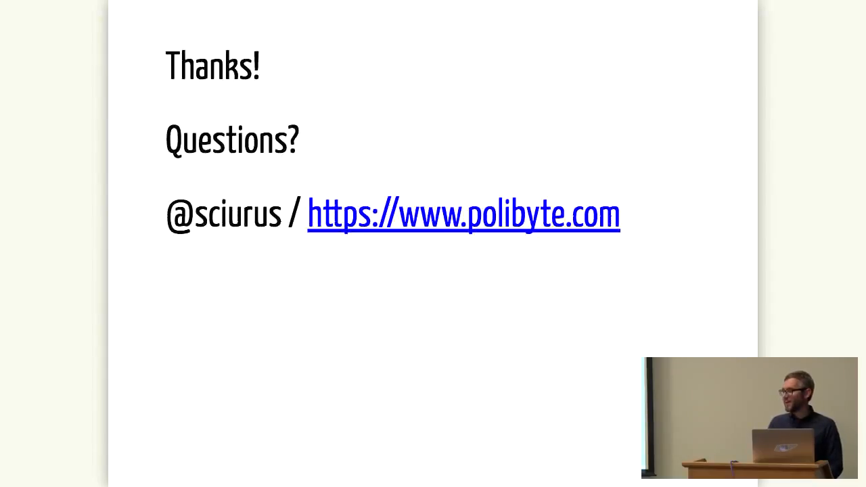